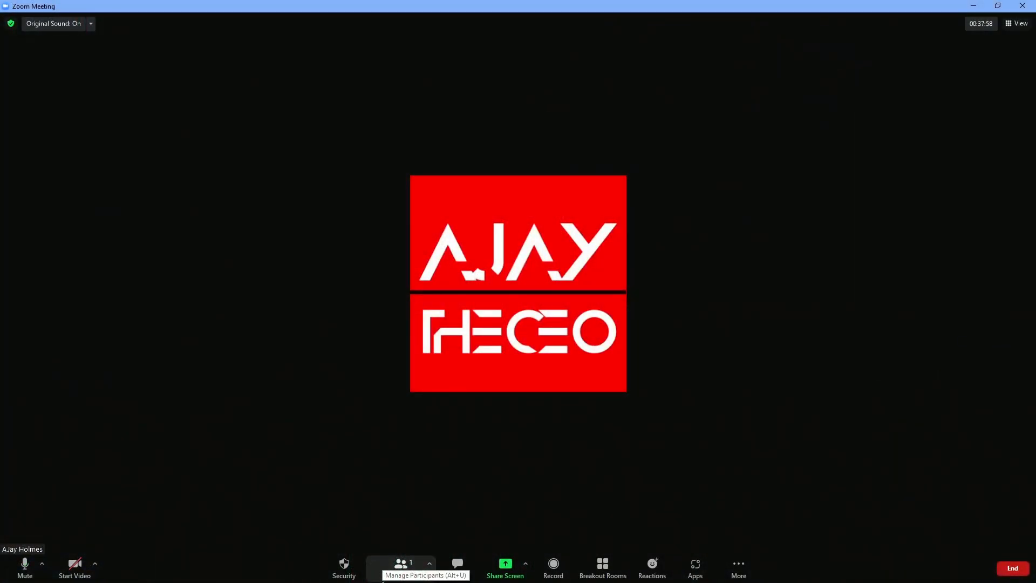
mouse_move(60, 548)
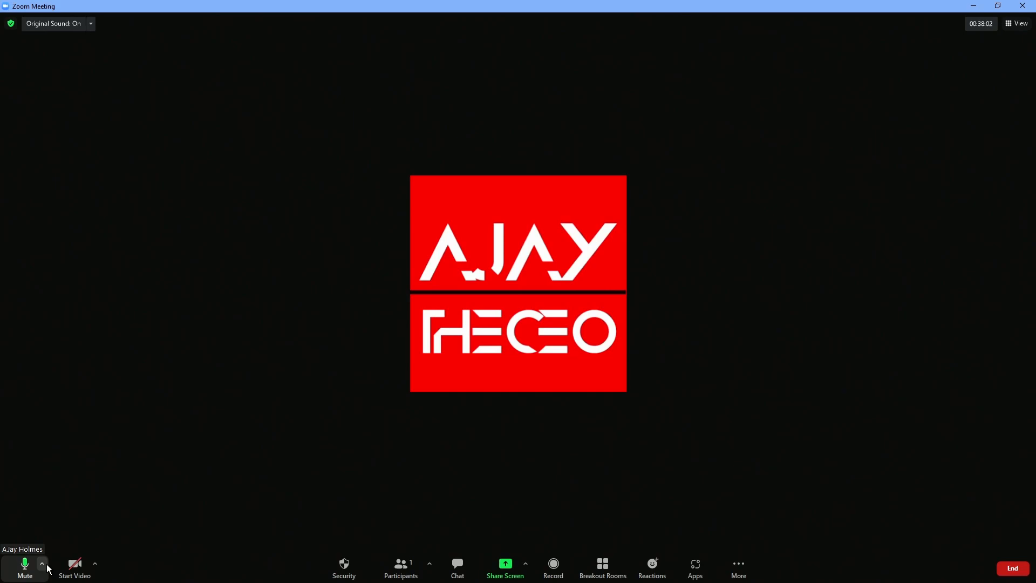
Check Zoom's speaker is CABLE Input (VB-Audio Virtual Cable) and minimize the meeting window
left_click(41, 564)
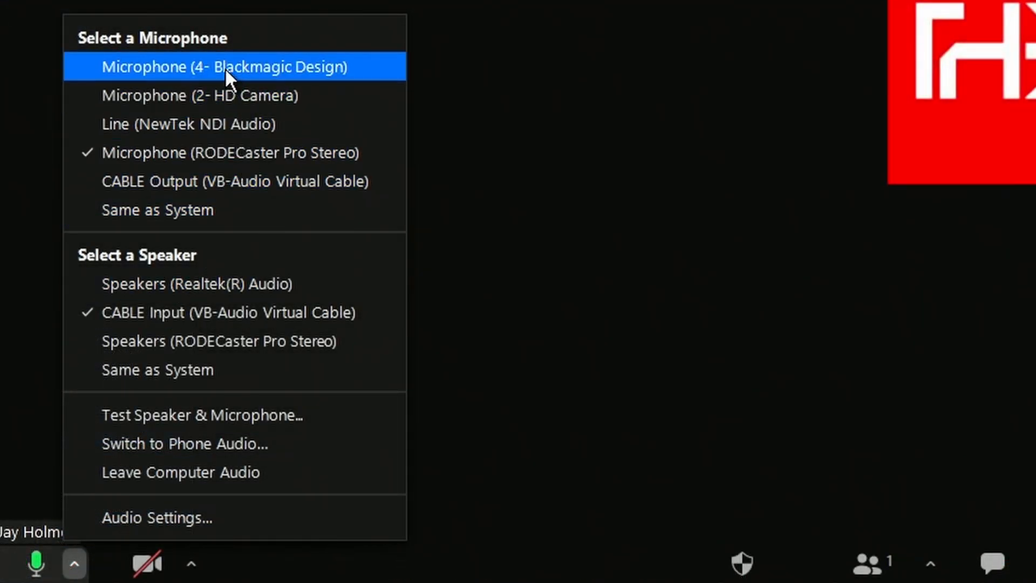
mouse_move(186, 133)
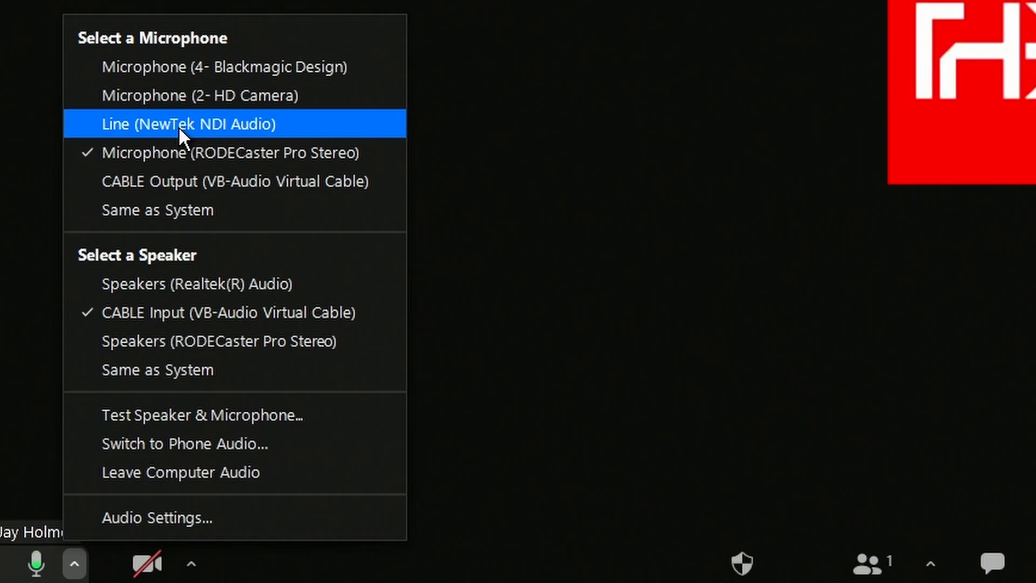
mouse_move(202, 322)
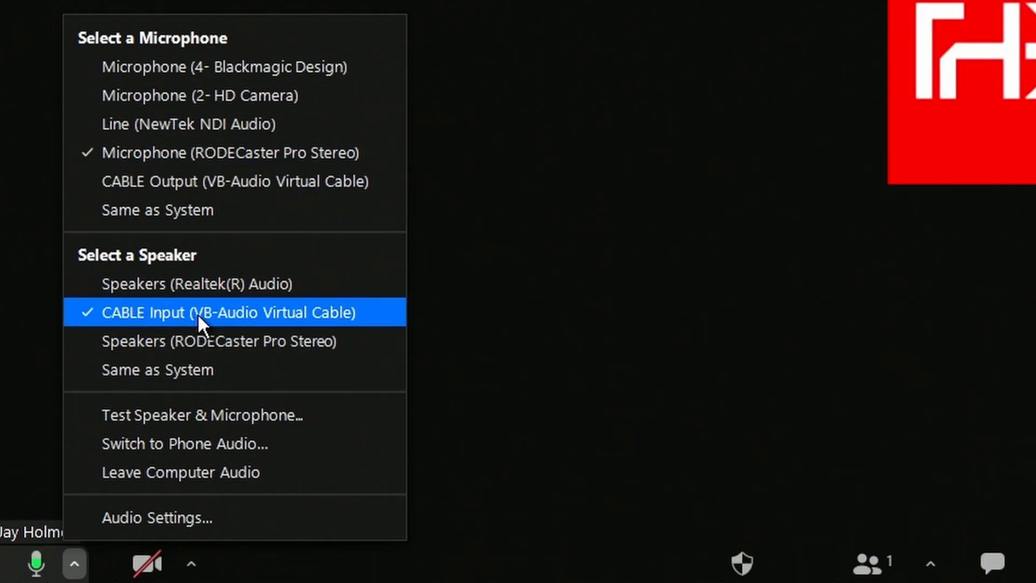
mouse_move(120, 347)
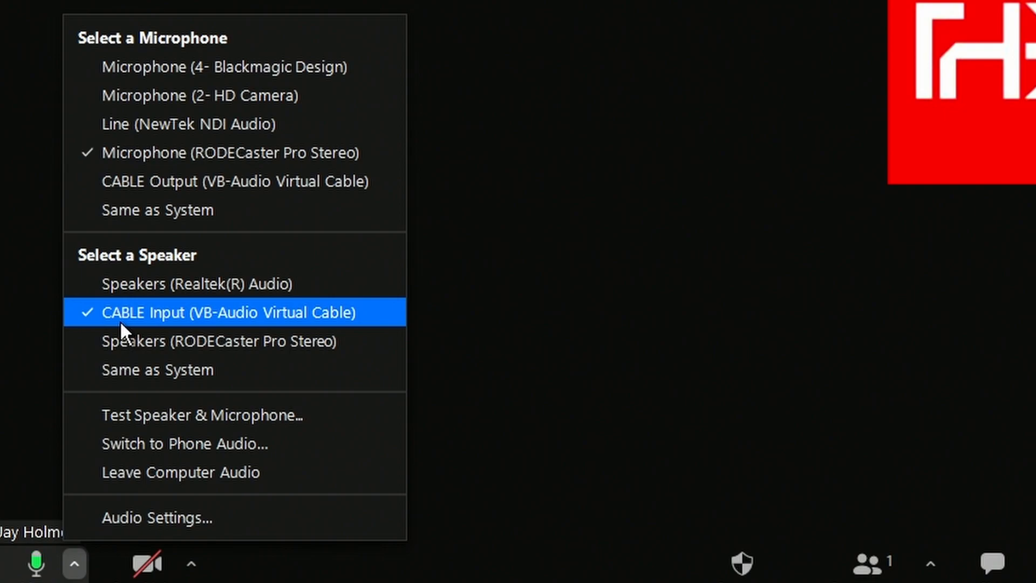
mouse_move(240, 326)
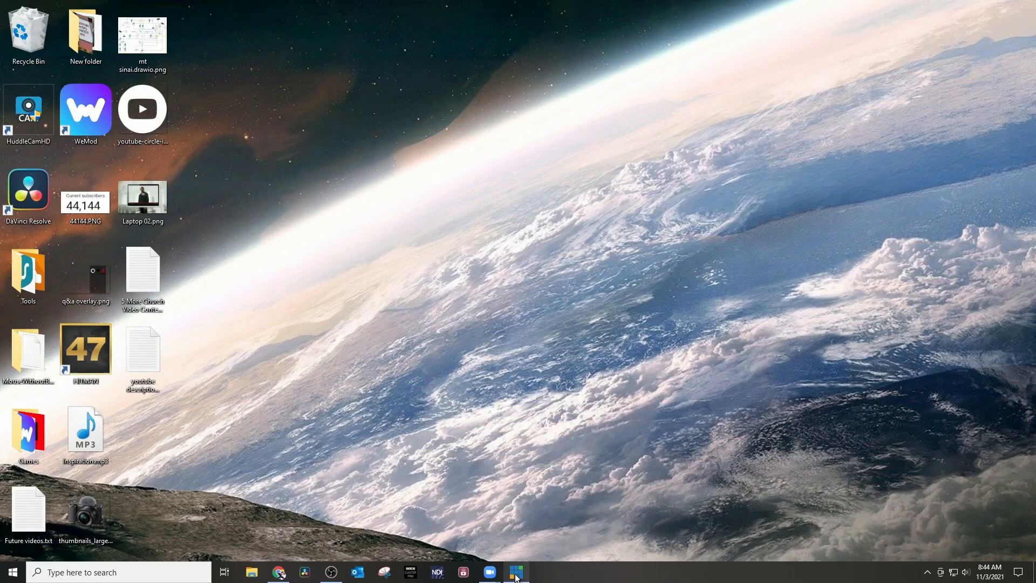
Switch to the vMix window showing the blank preset with two Blank inputs
left_click(516, 572)
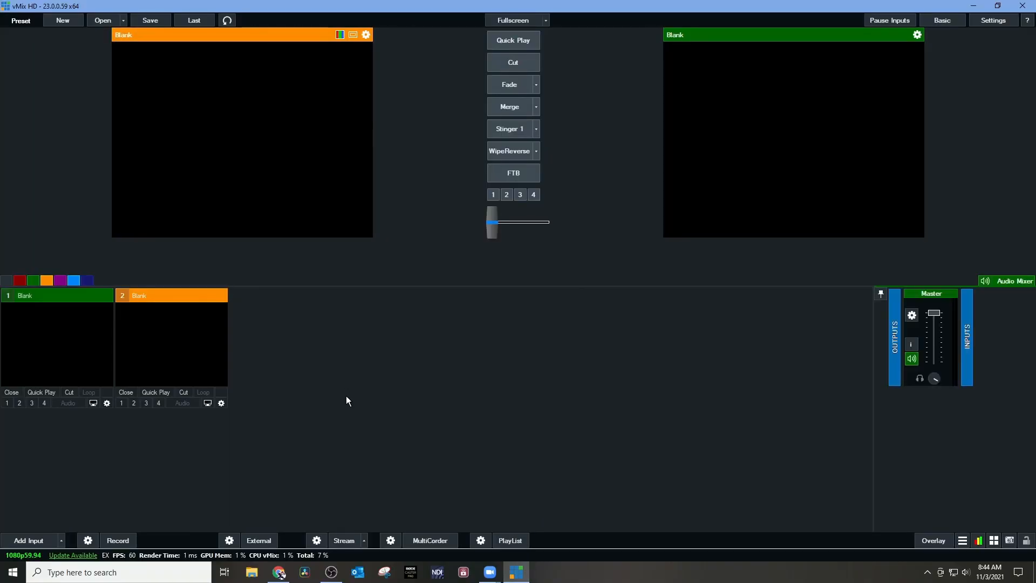
mouse_move(258, 430)
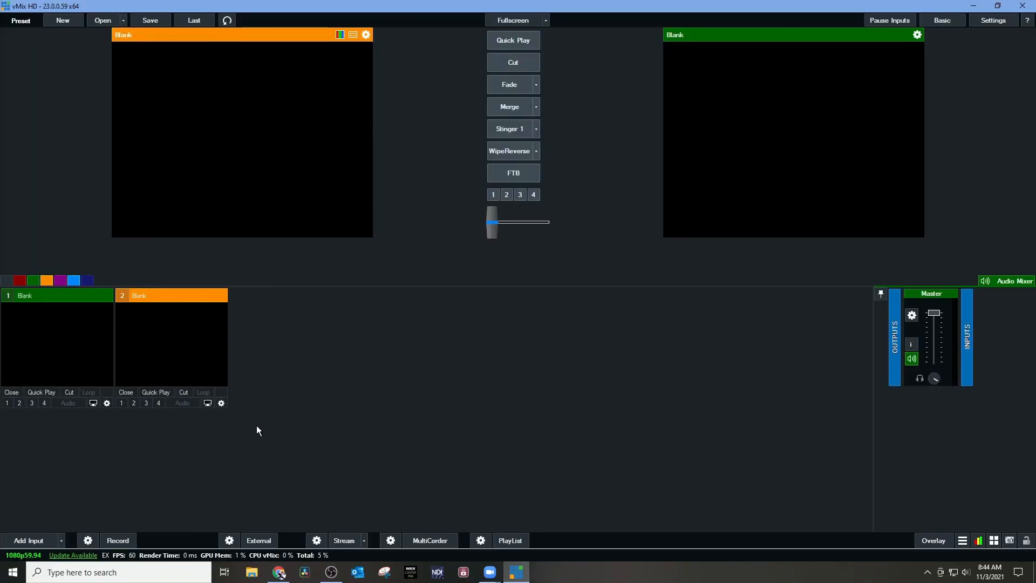
mouse_move(20, 541)
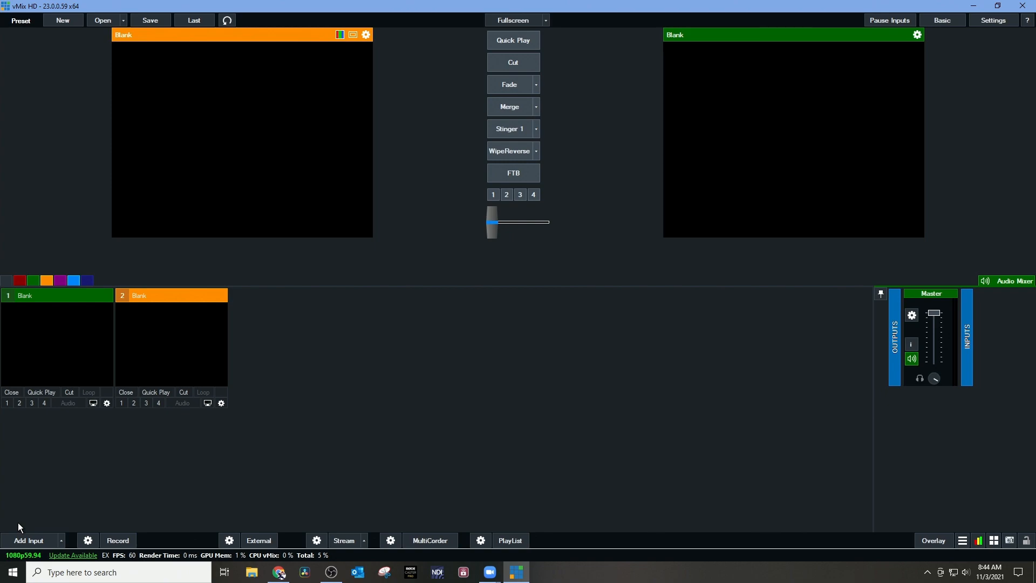
mouse_move(45, 530)
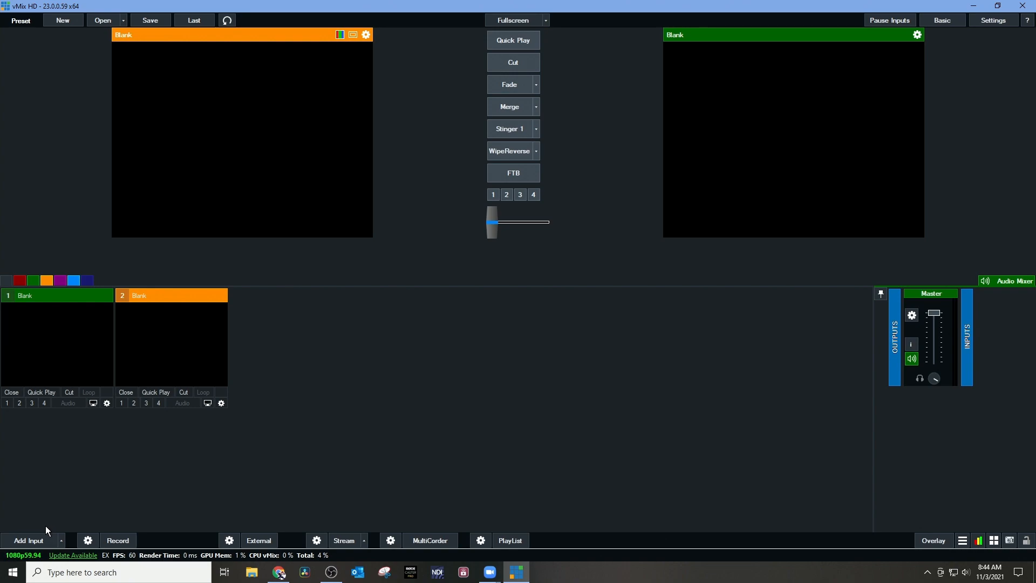
Add the NDI source NVIDIA GeForce RTX 2070 3 (the Zoom capture) as input 1
left_click(28, 539)
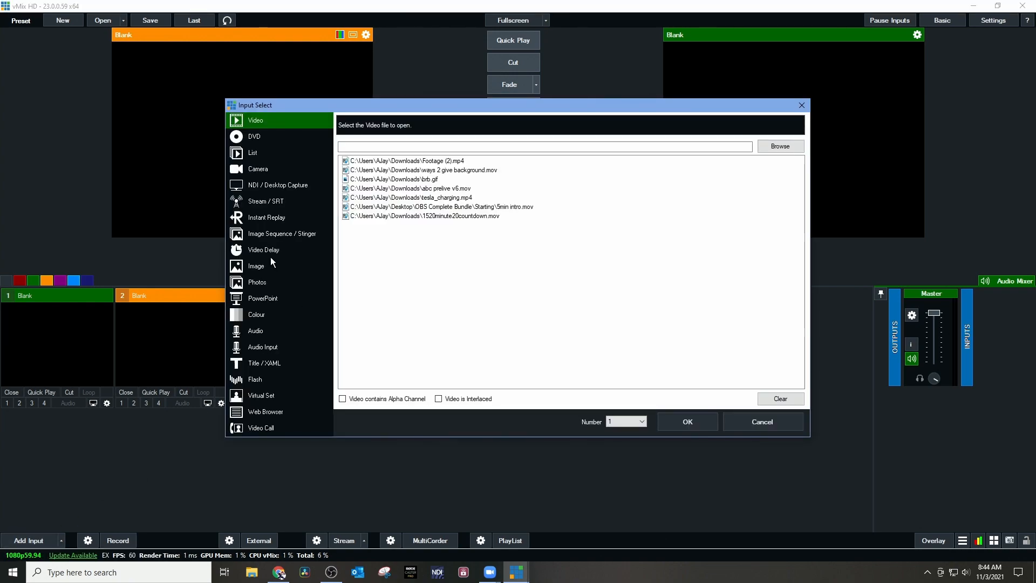
left_click(278, 184)
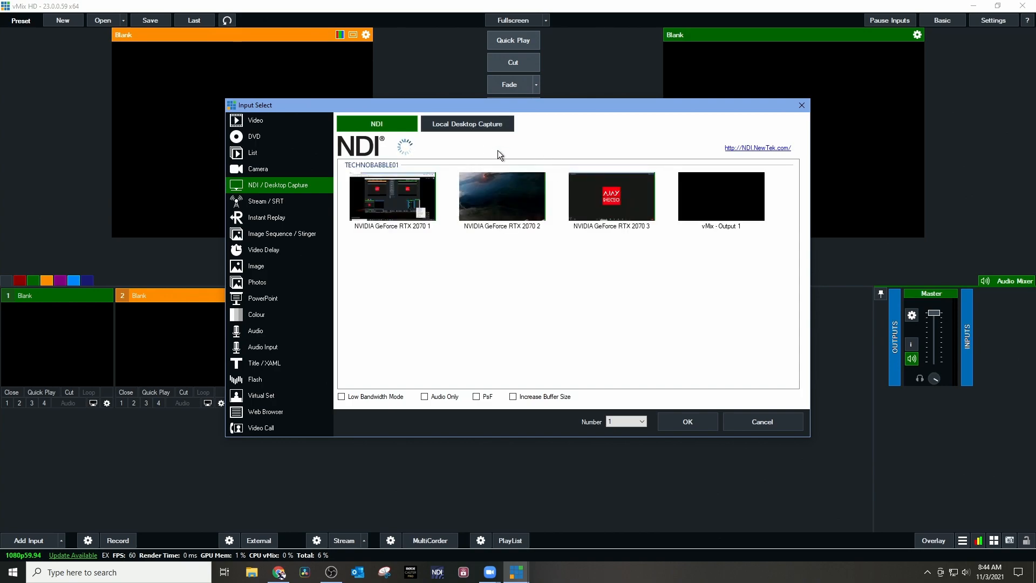
left_click(610, 195)
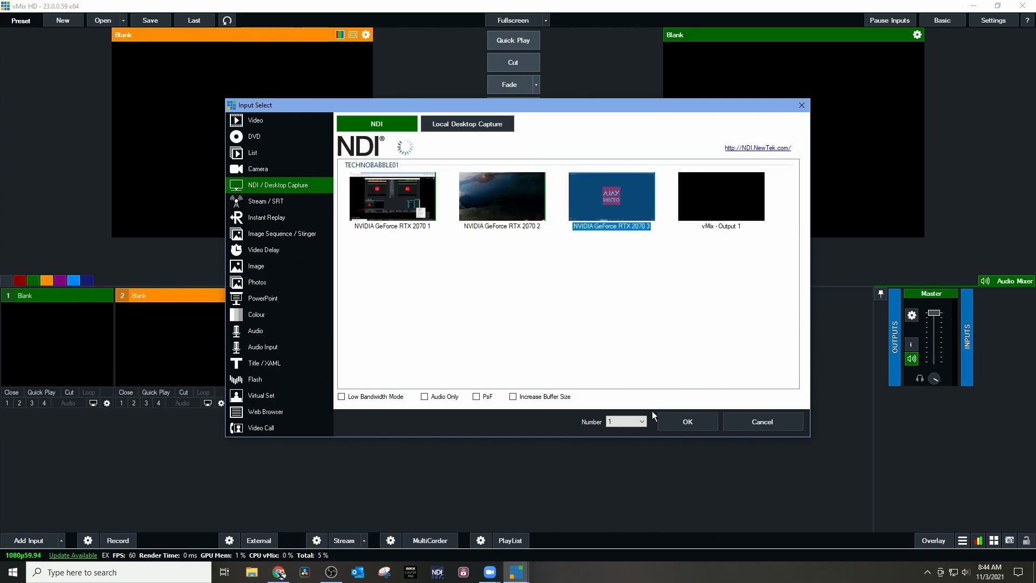
left_click(686, 421)
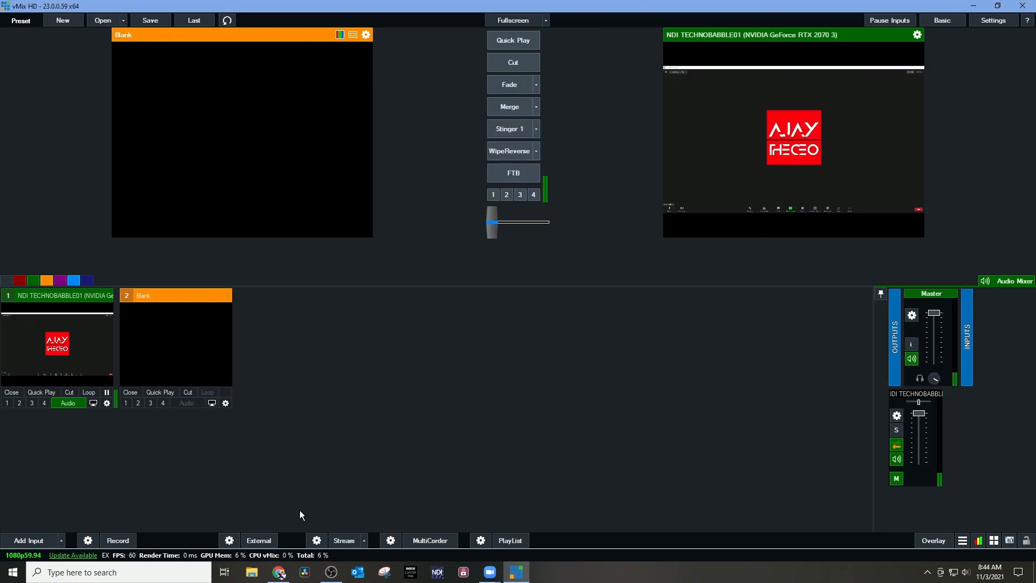
mouse_move(101, 444)
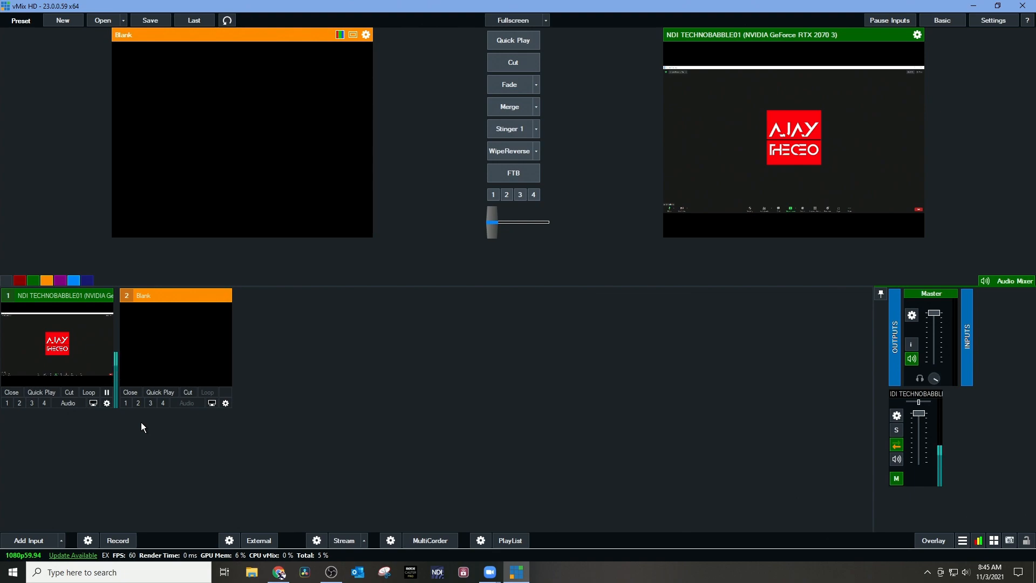
mouse_move(143, 431)
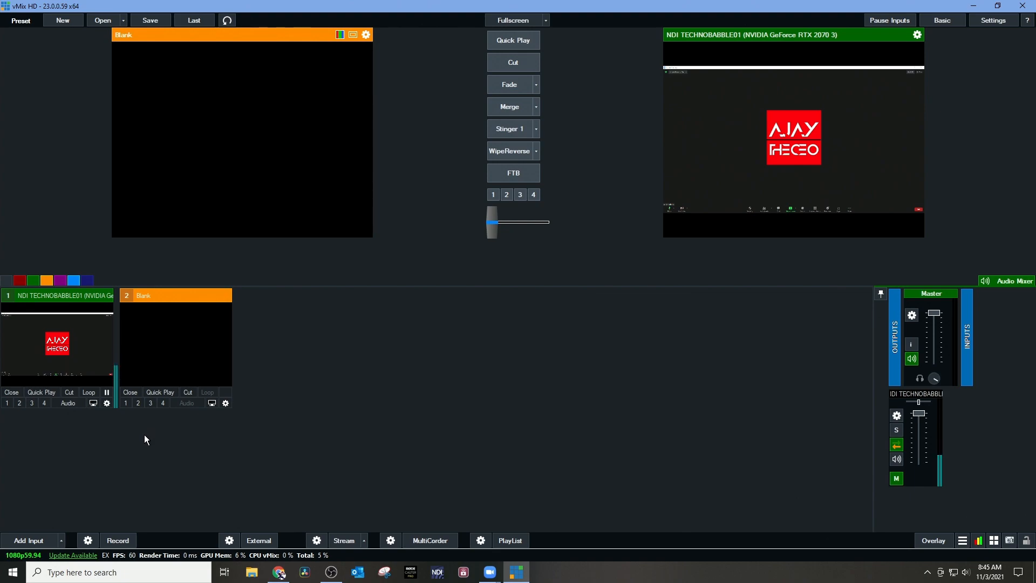
mouse_move(155, 453)
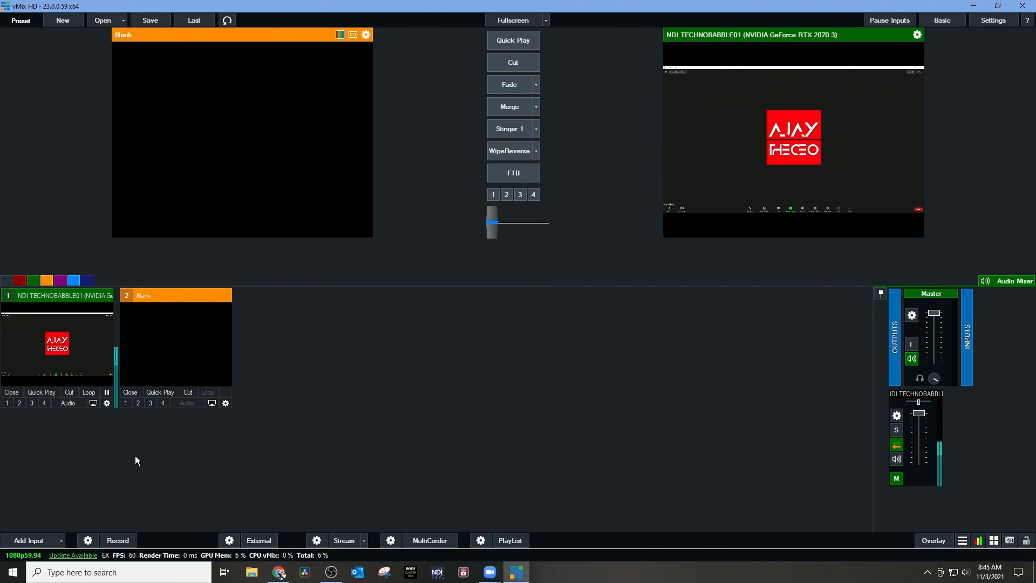
mouse_move(123, 368)
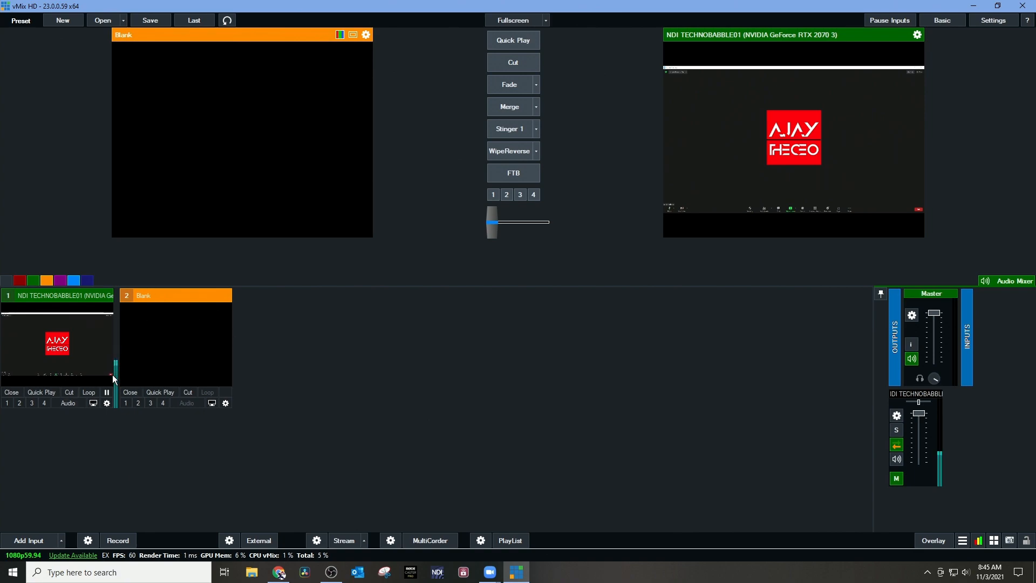
mouse_move(405, 482)
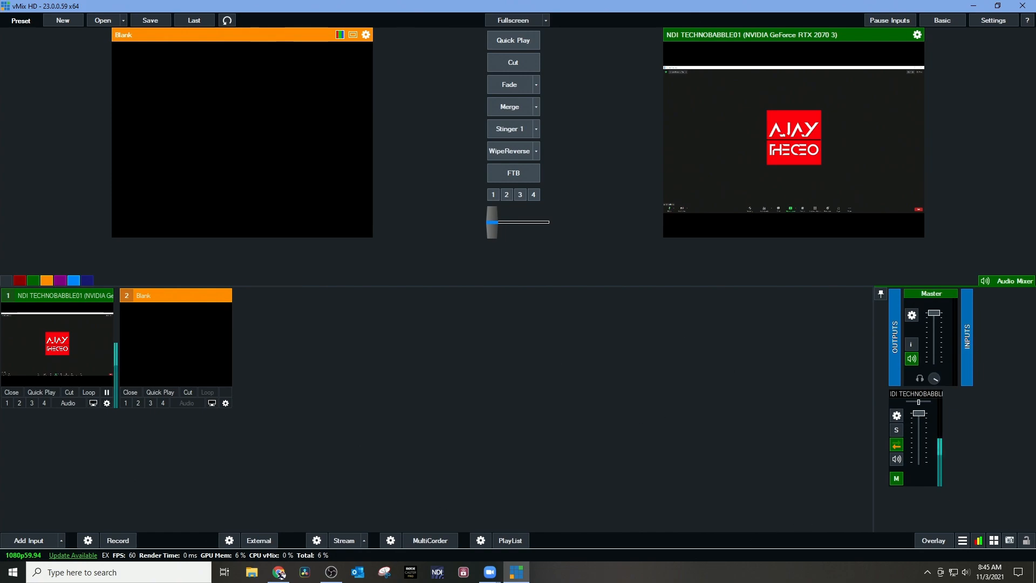
mouse_move(705, 91)
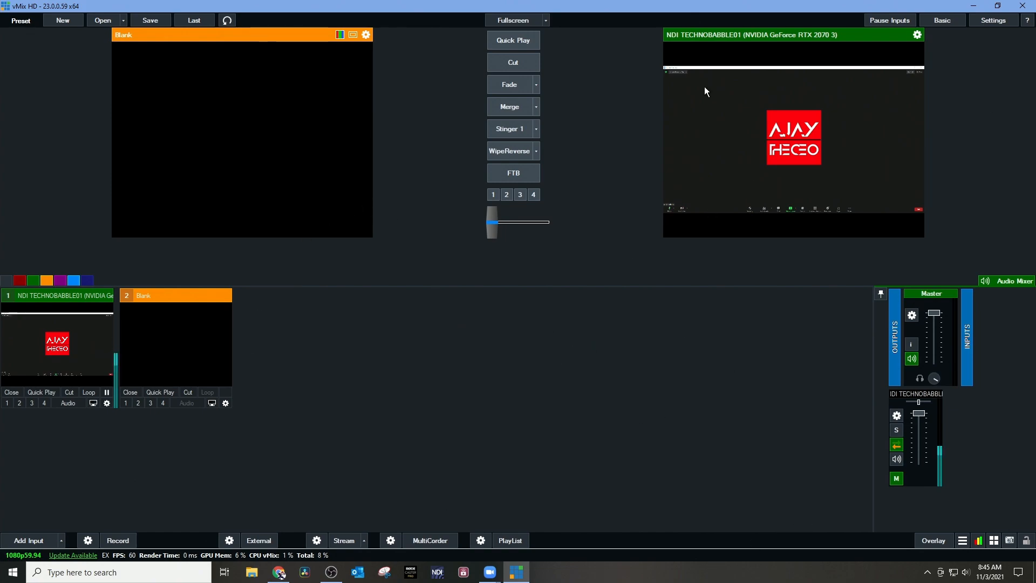
mouse_move(513, 301)
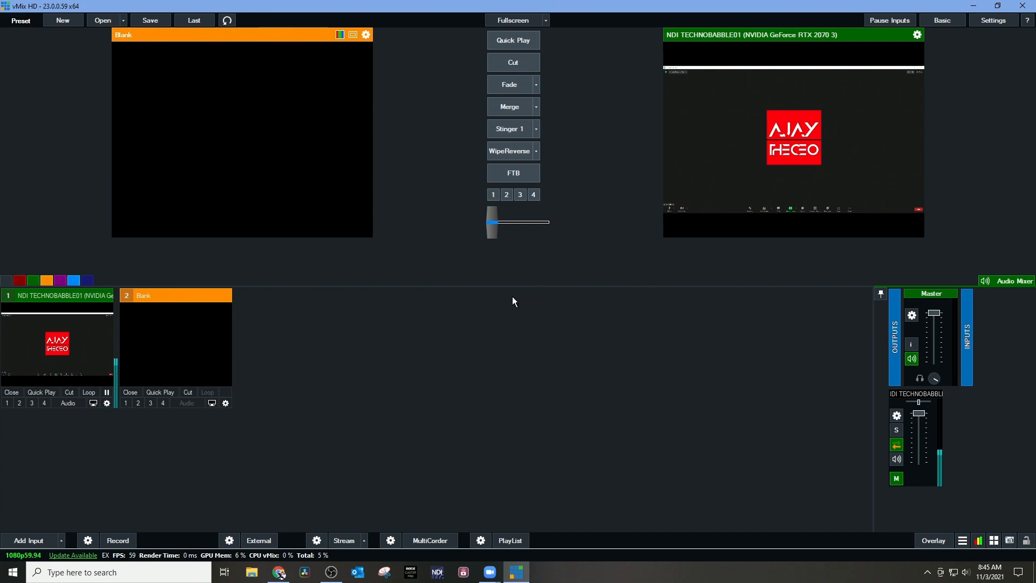
mouse_move(496, 306)
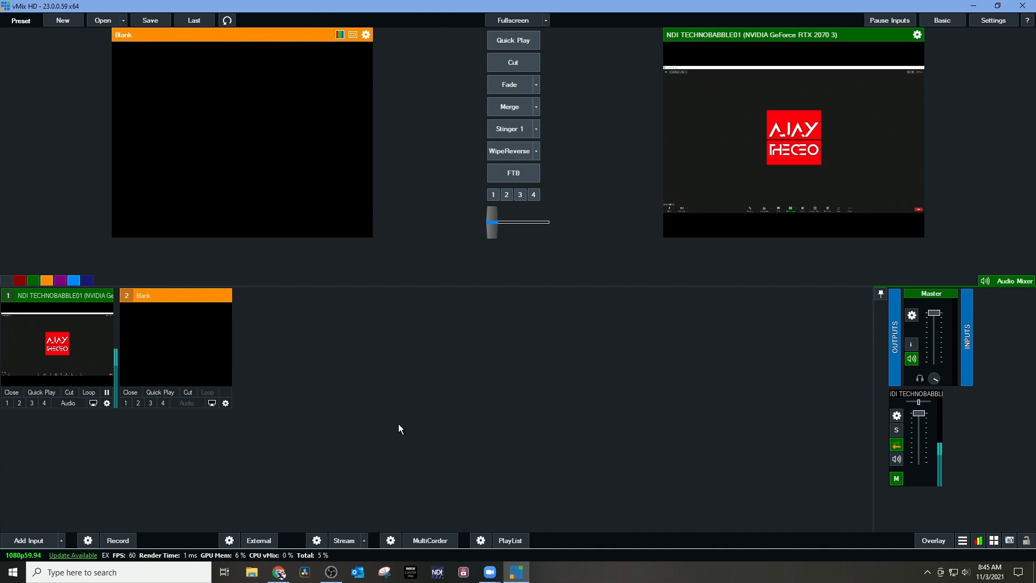
mouse_move(354, 495)
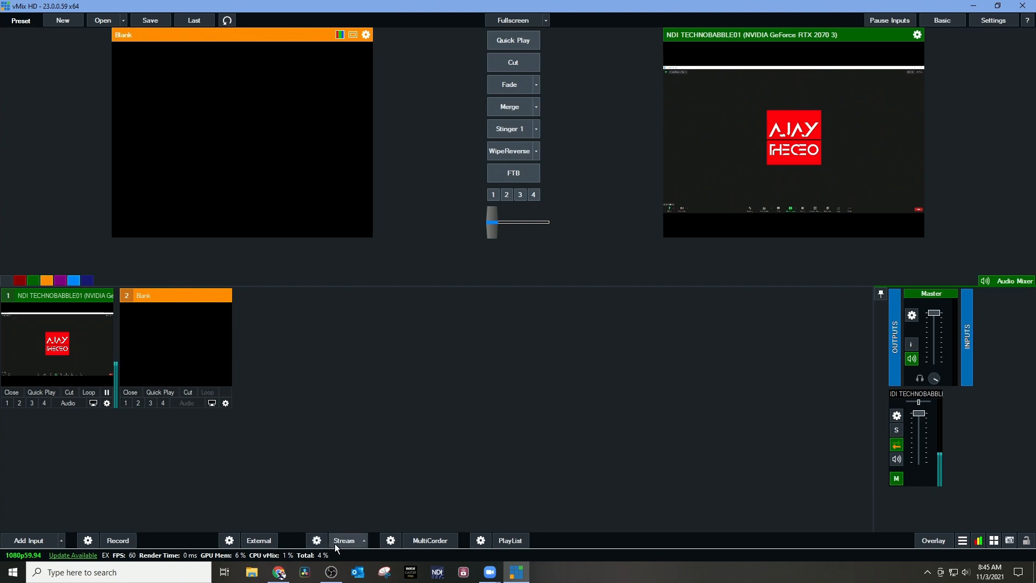
mouse_move(235, 465)
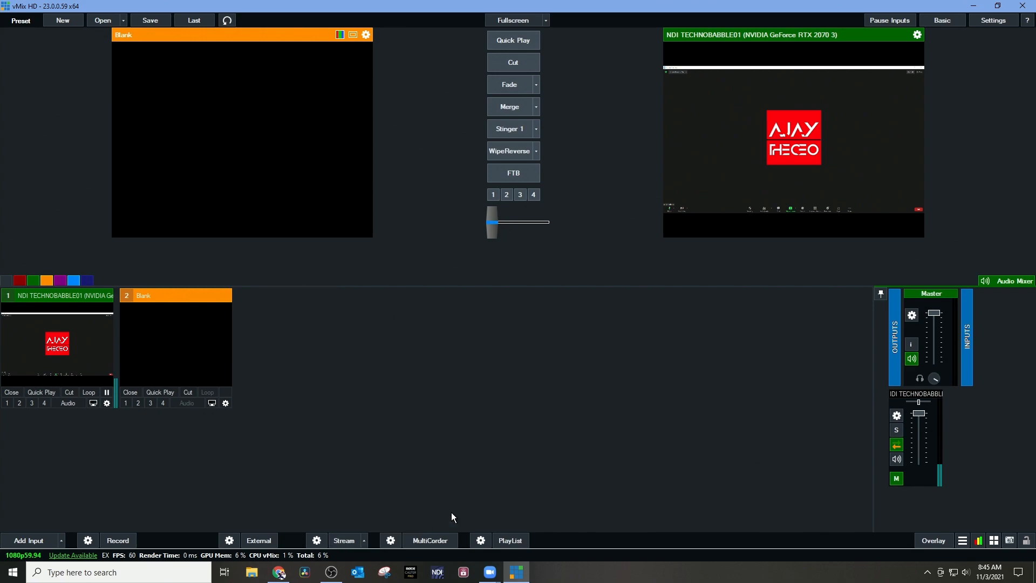
mouse_move(581, 352)
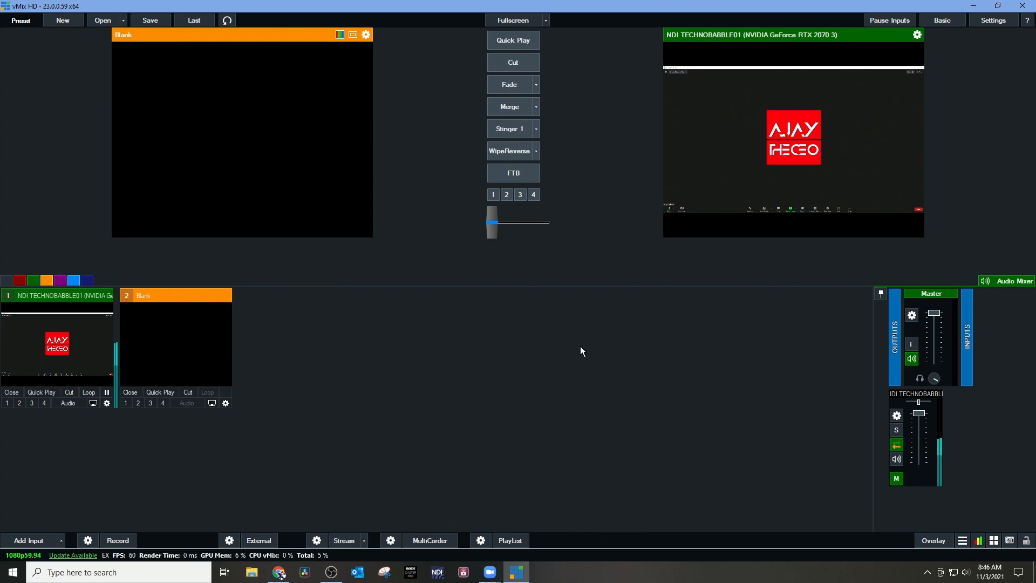
mouse_move(370, 444)
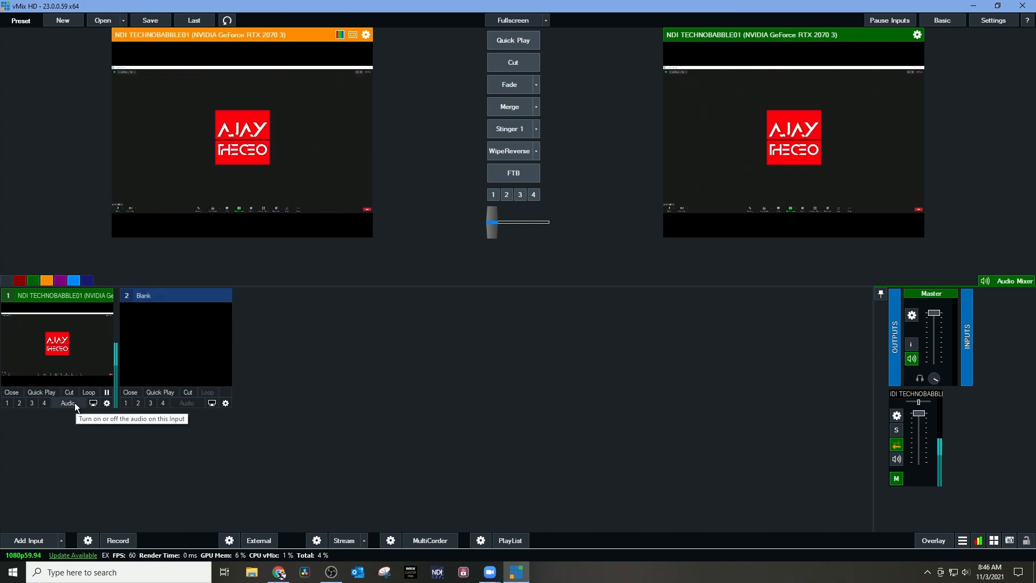
Enable audio on the NDI Zoom capture and lower its fader to about 19% (-14 dB)
left_click(68, 403)
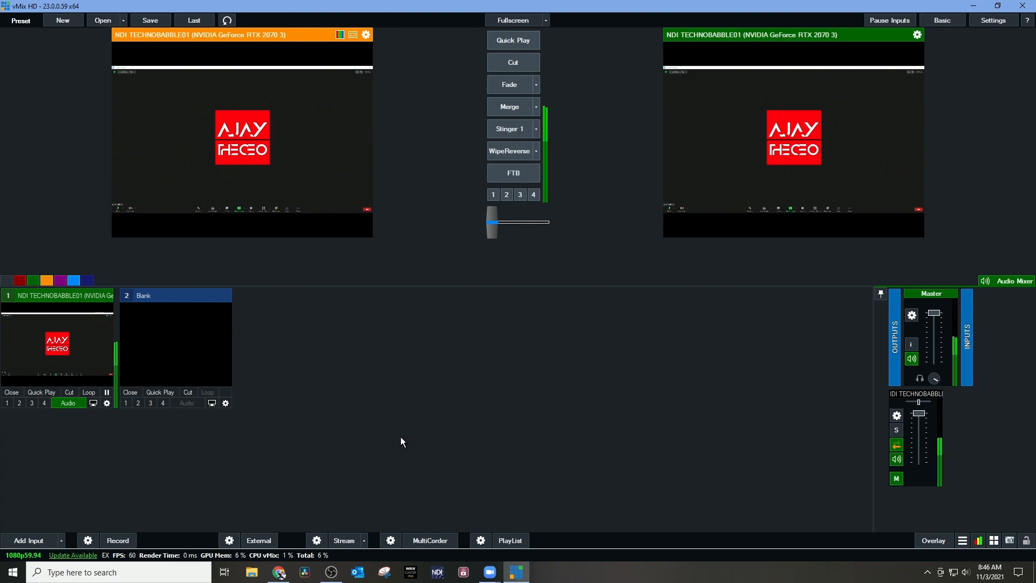
mouse_move(907, 423)
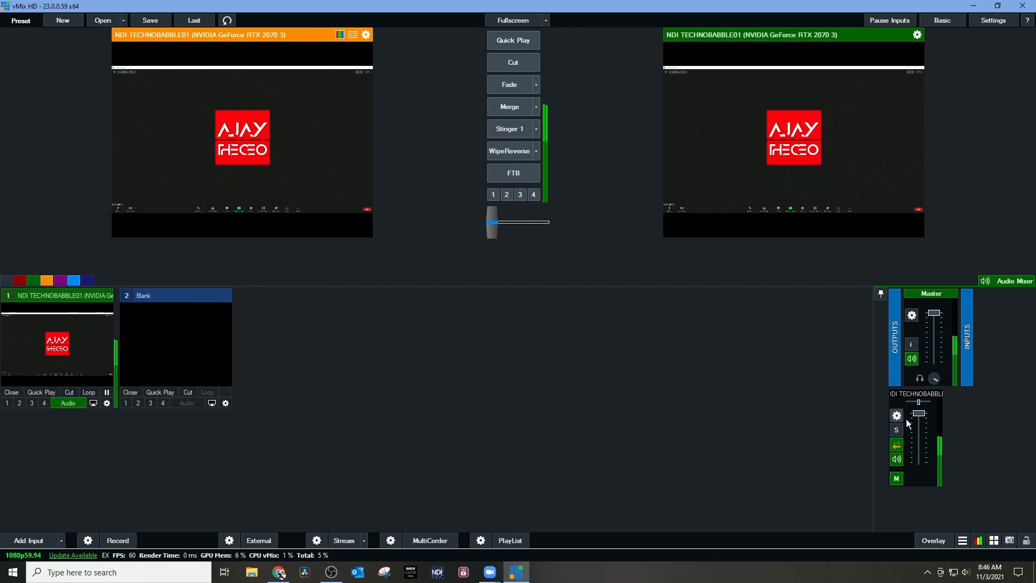
left_click_drag(919, 413, 919, 431)
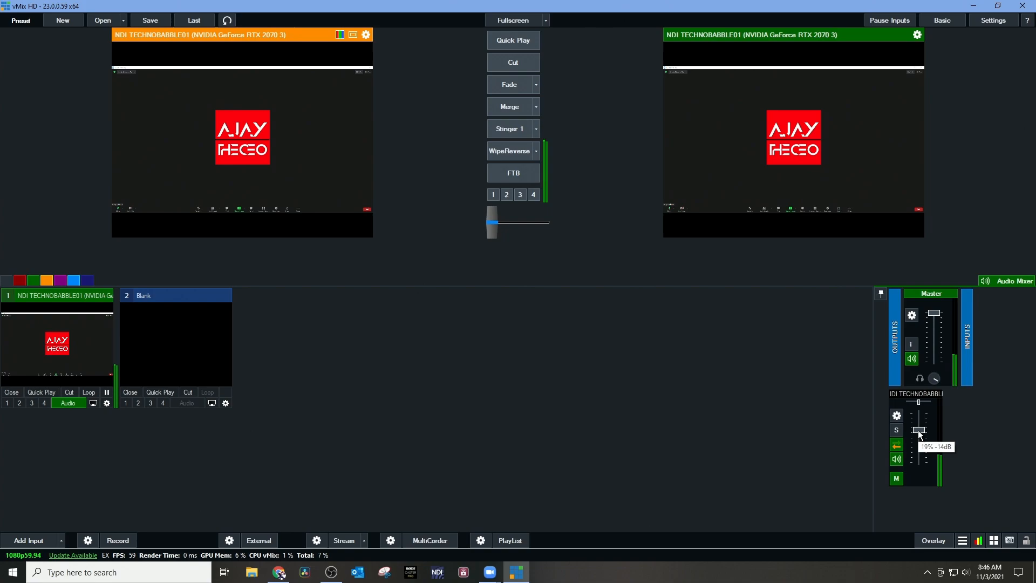
left_click(343, 539)
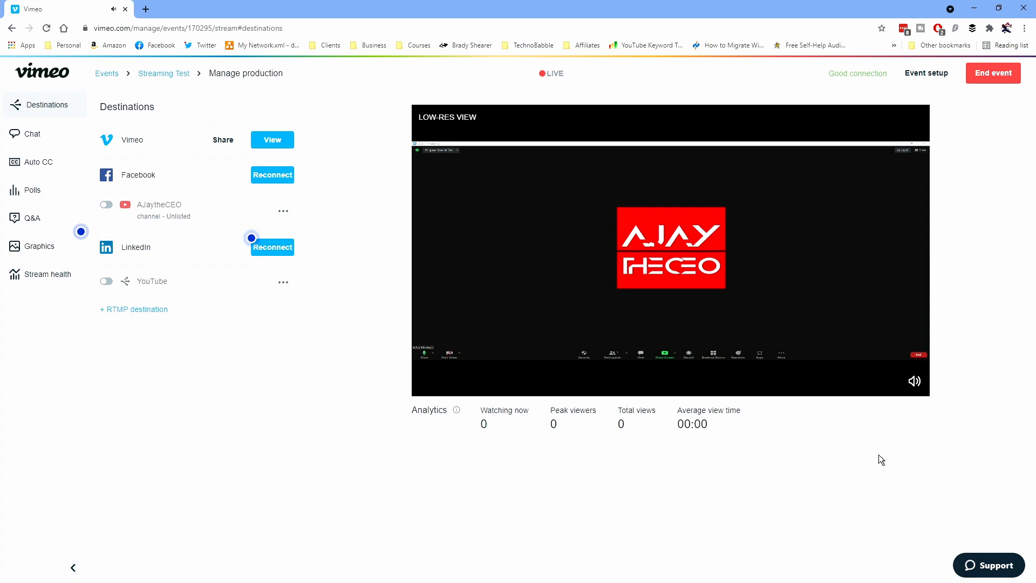
mouse_move(589, 469)
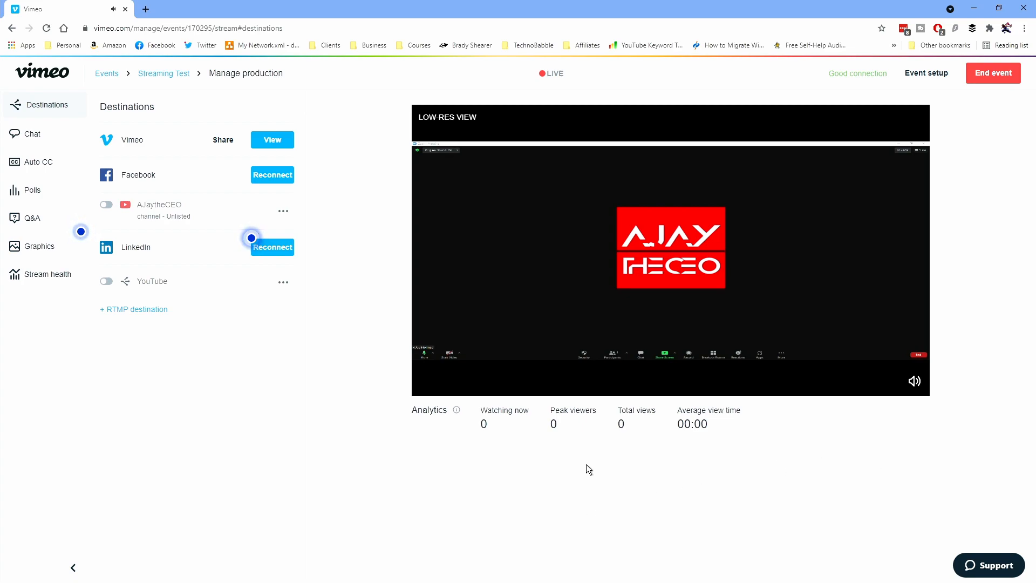
mouse_move(777, 314)
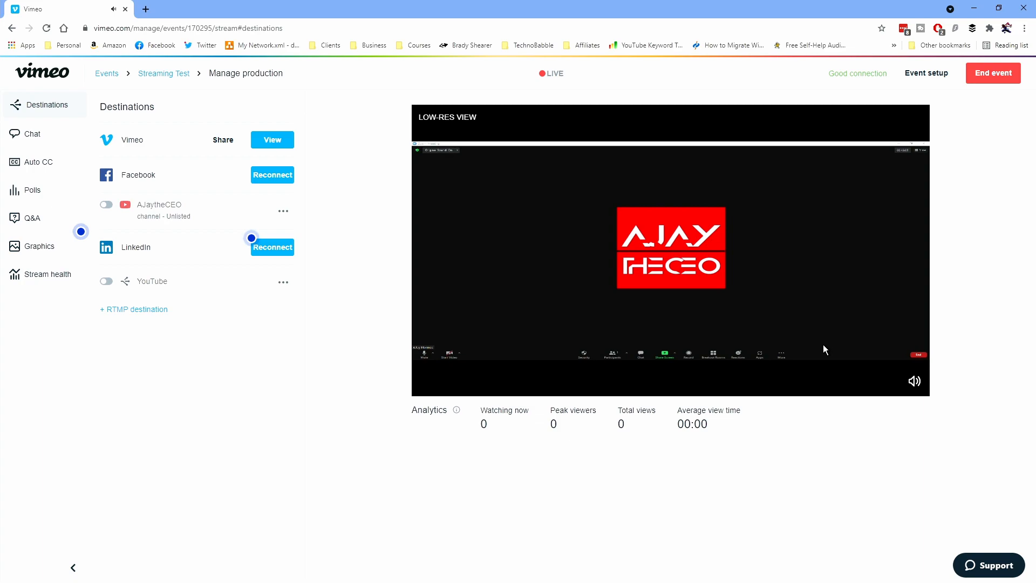
mouse_move(900, 393)
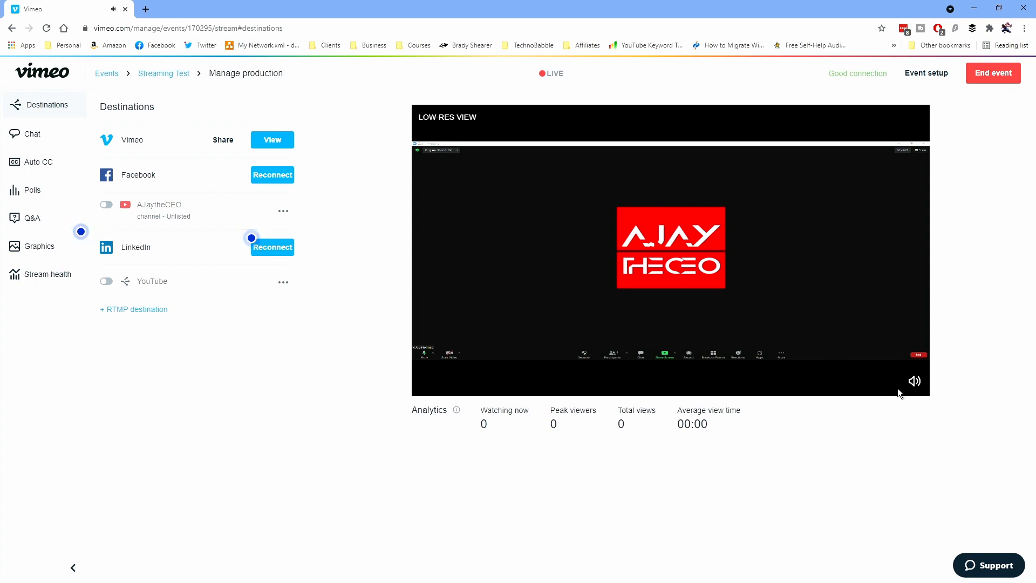